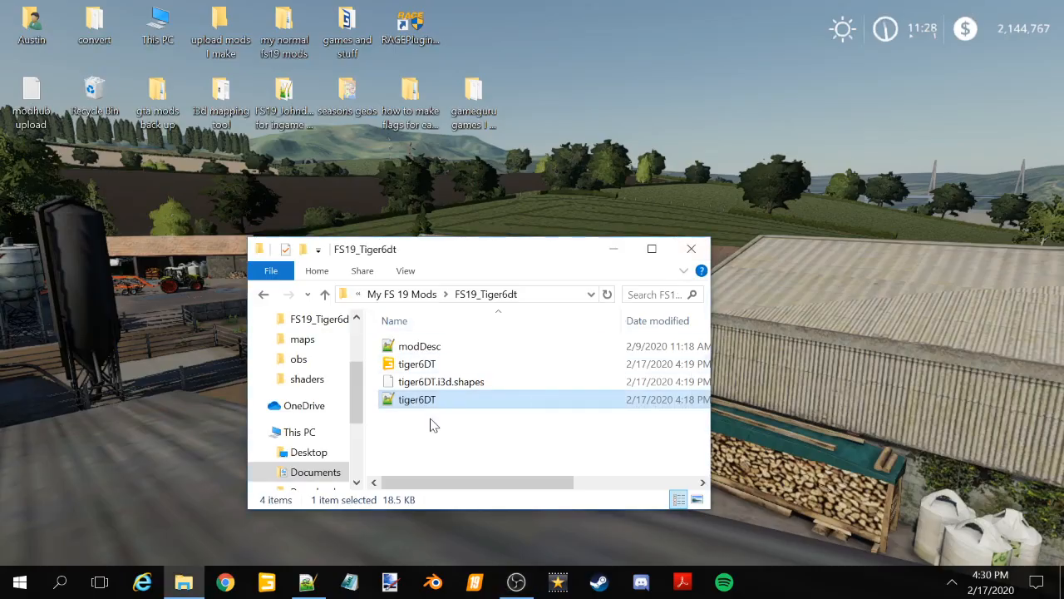
Open modDesc.xml from the FS19_Tiger6dt folder in Notepad++
click(419, 345)
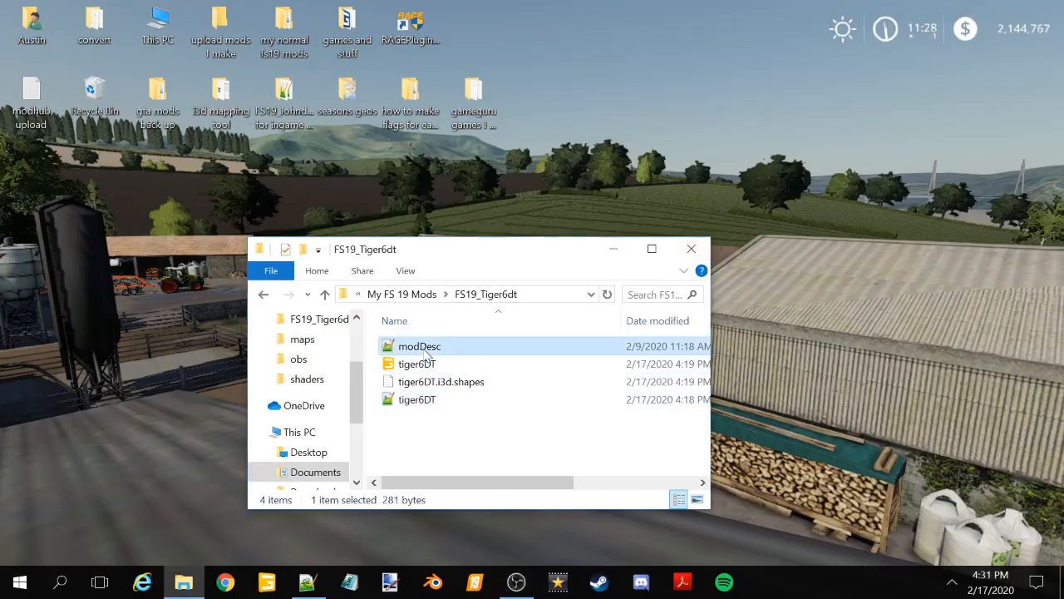
double_click(419, 344)
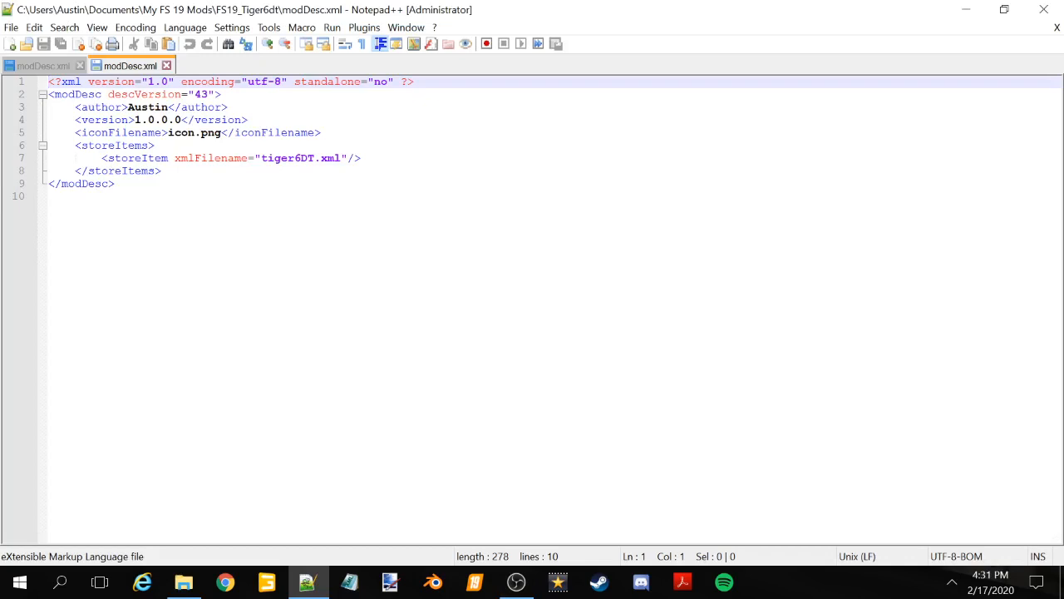
Paste a full modDesc template with title, description, iconFilename, multiplayer and storeItems entries
click(37, 65)
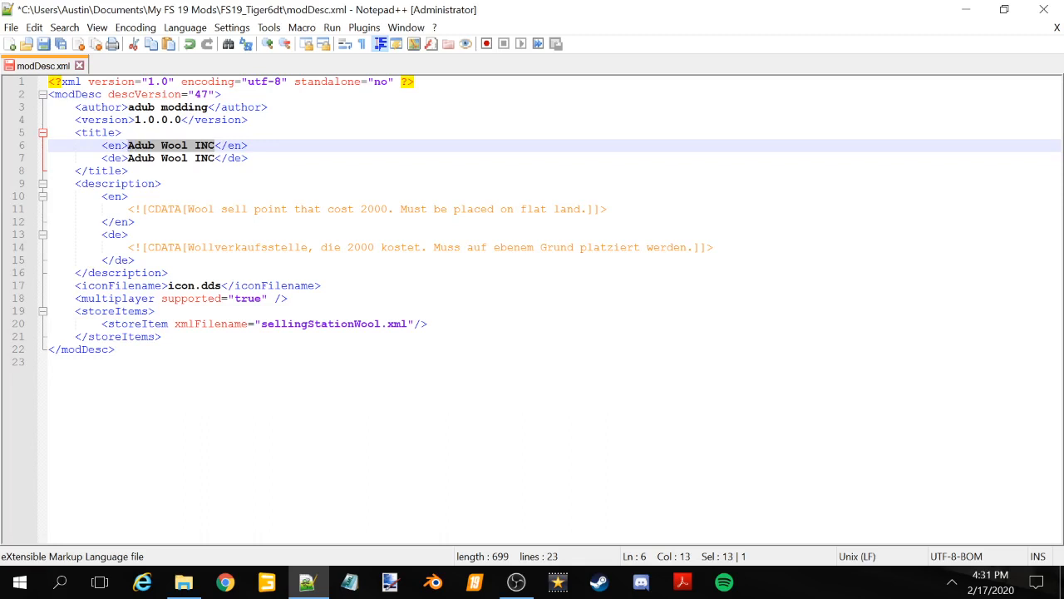
Set the English and German titles to 'Tiger 6DT plow'
text(Tiger 6DT plow)
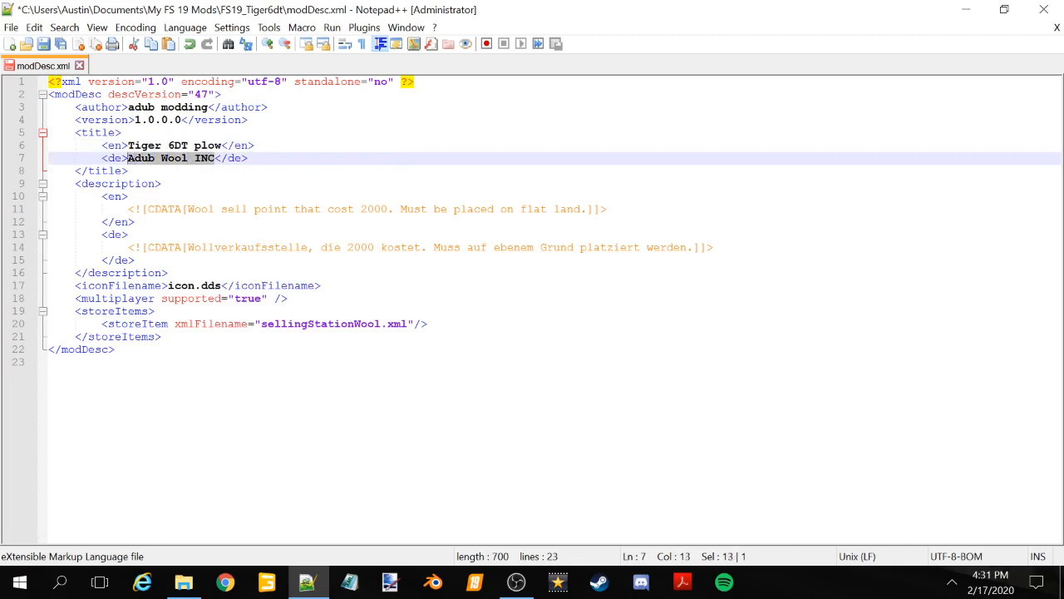
text(Tiger 6DT plow)
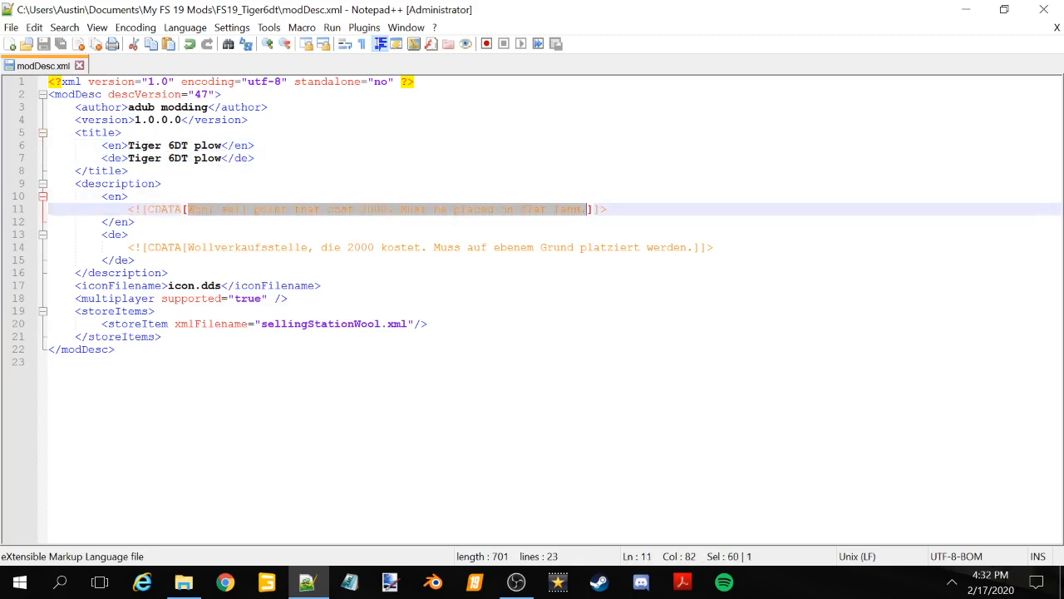
Set both English and German descriptions to 'Tiger 6DT plow'
text(Tiger 6DT plow]]>)
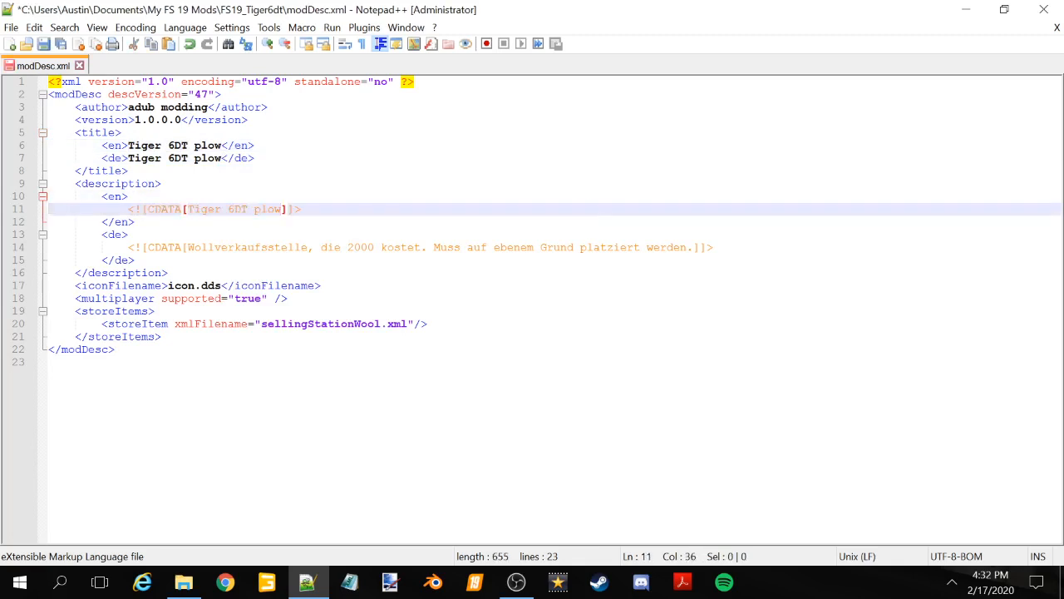
drag(190, 246, 685, 246)
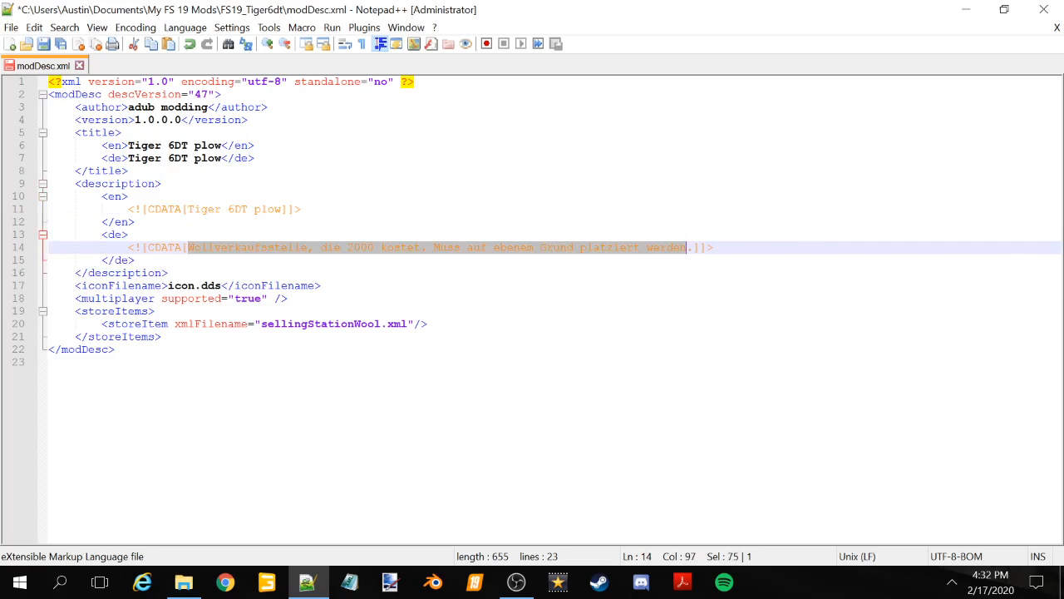
text(Tiger 6DT plow]]>)
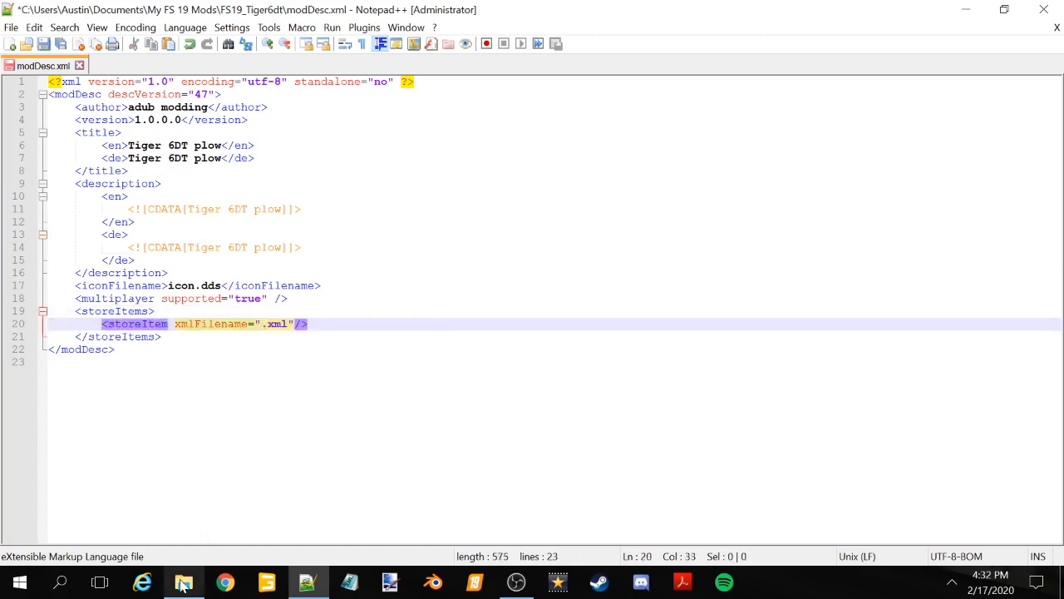
Check the tiger6DT file name in the mod folder and use the folder context menu
click(183, 582)
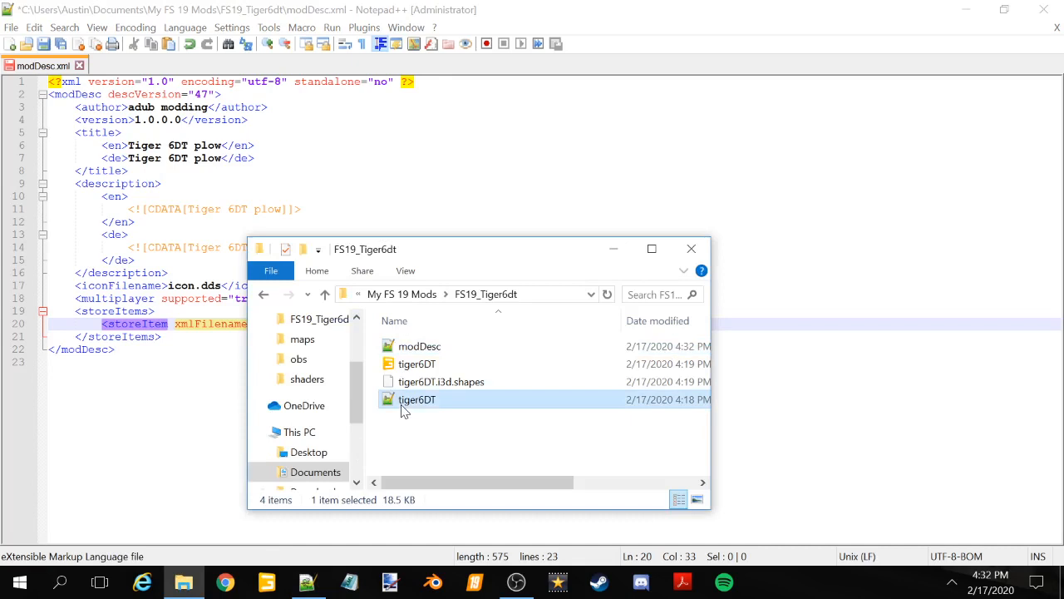
right_click(416, 399)
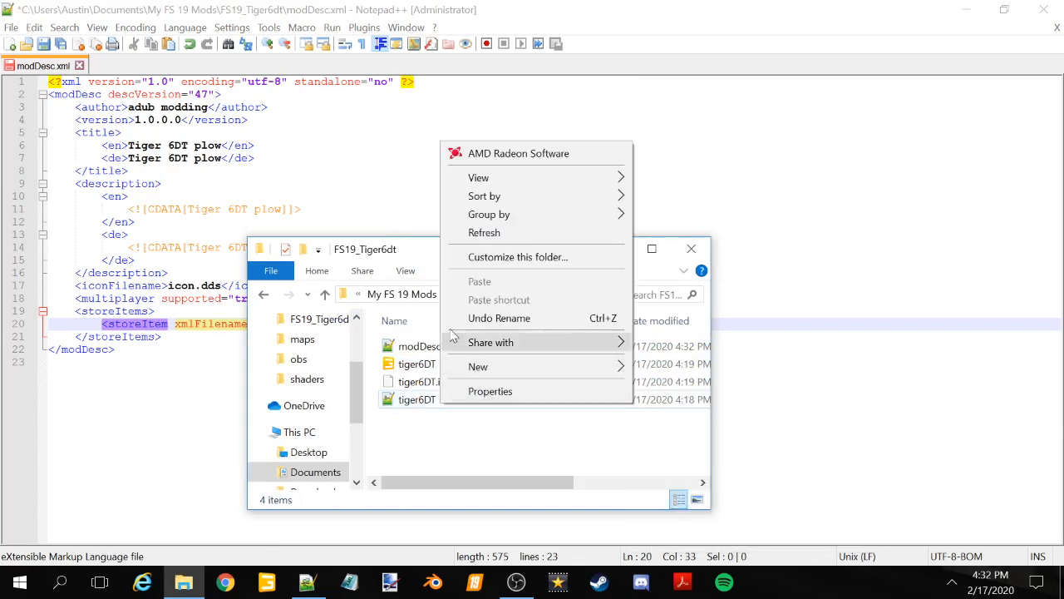
click(507, 449)
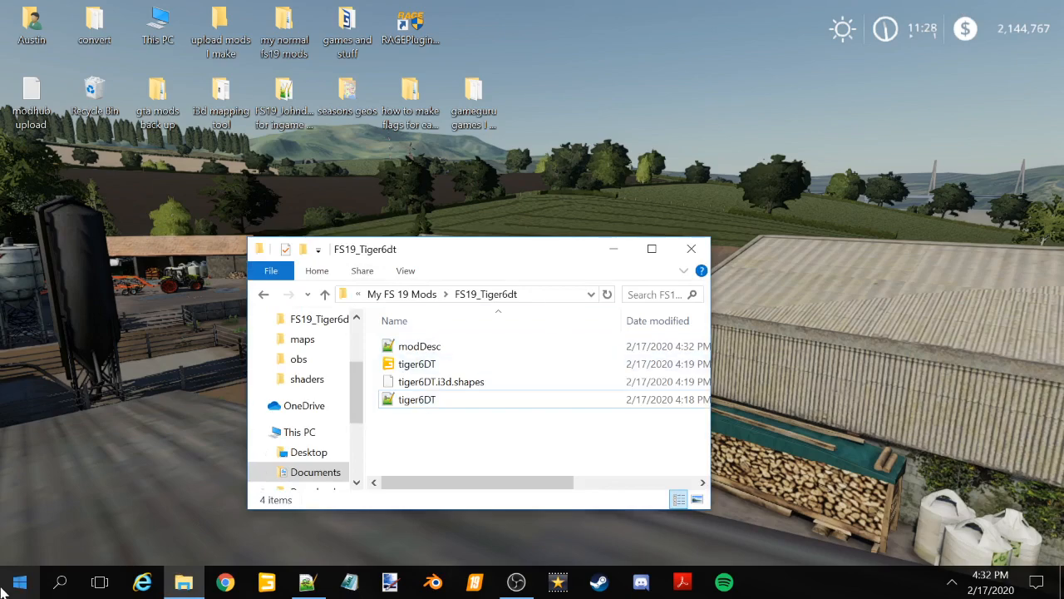
click(18, 581)
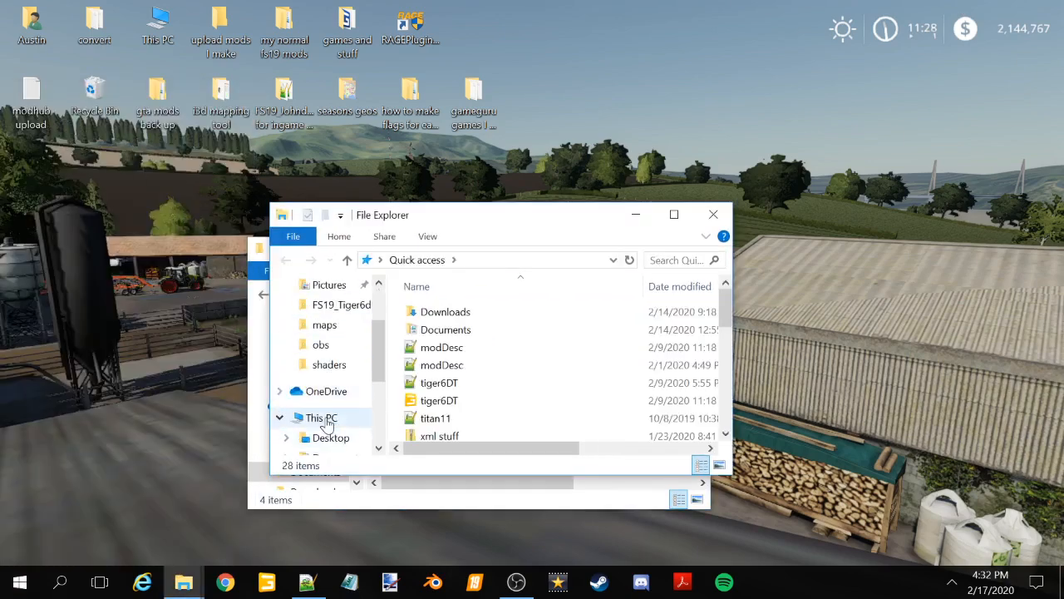
click(336, 430)
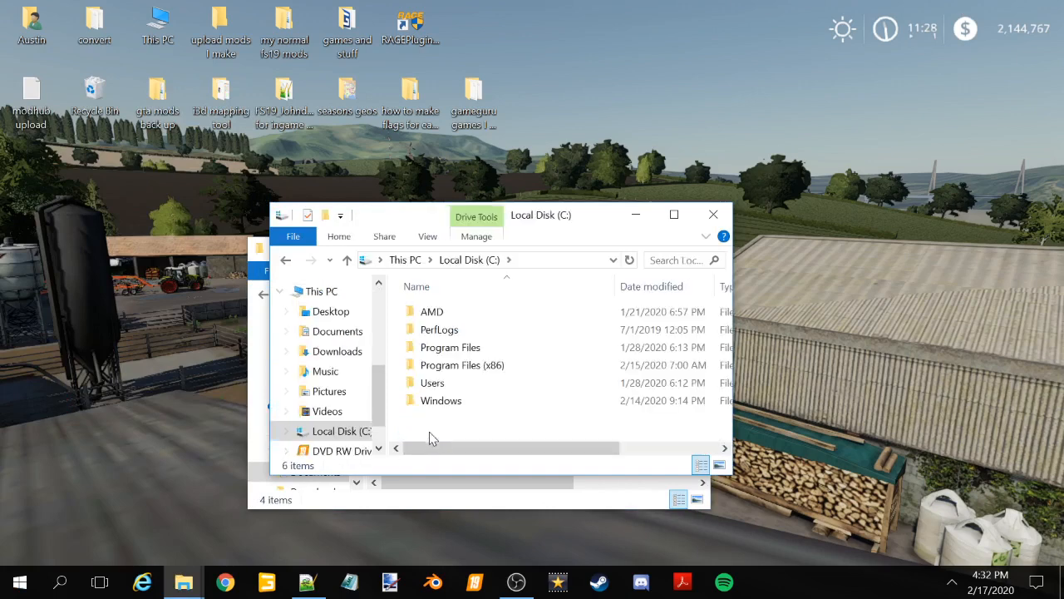
click(462, 366)
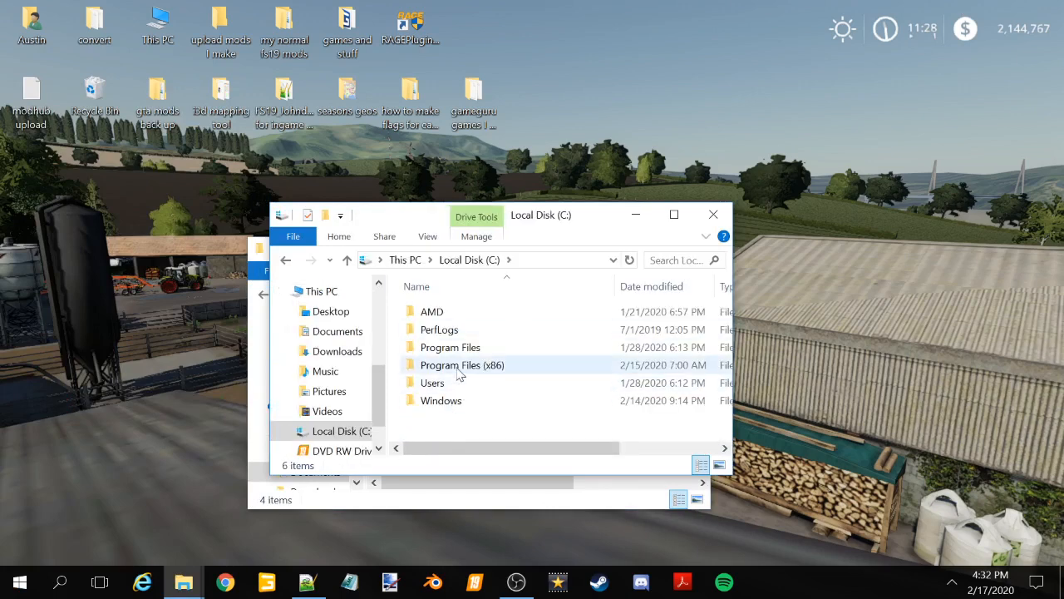
double_click(462, 364)
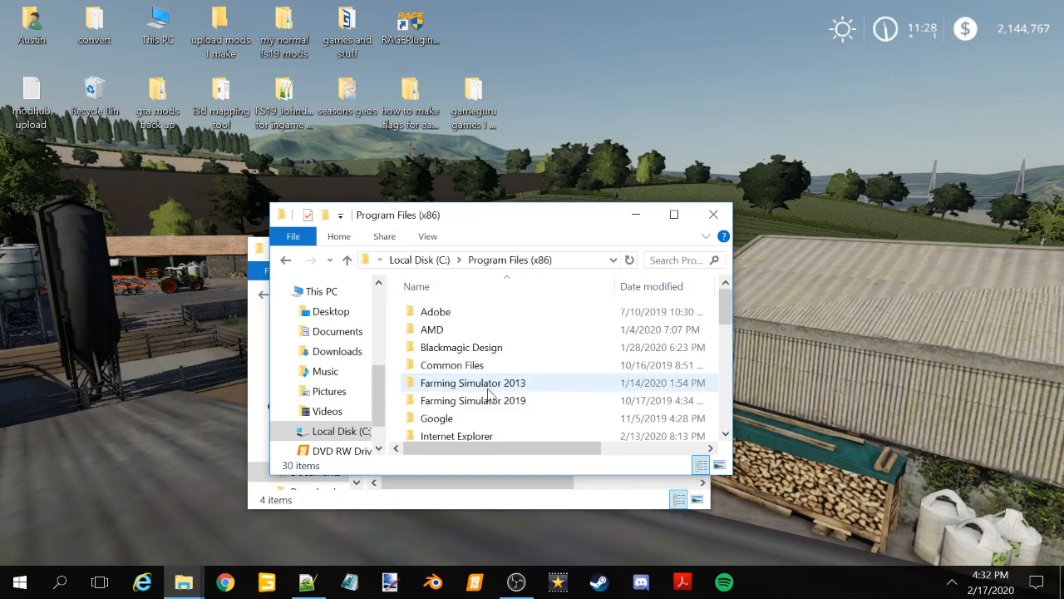
mouse_move(472, 400)
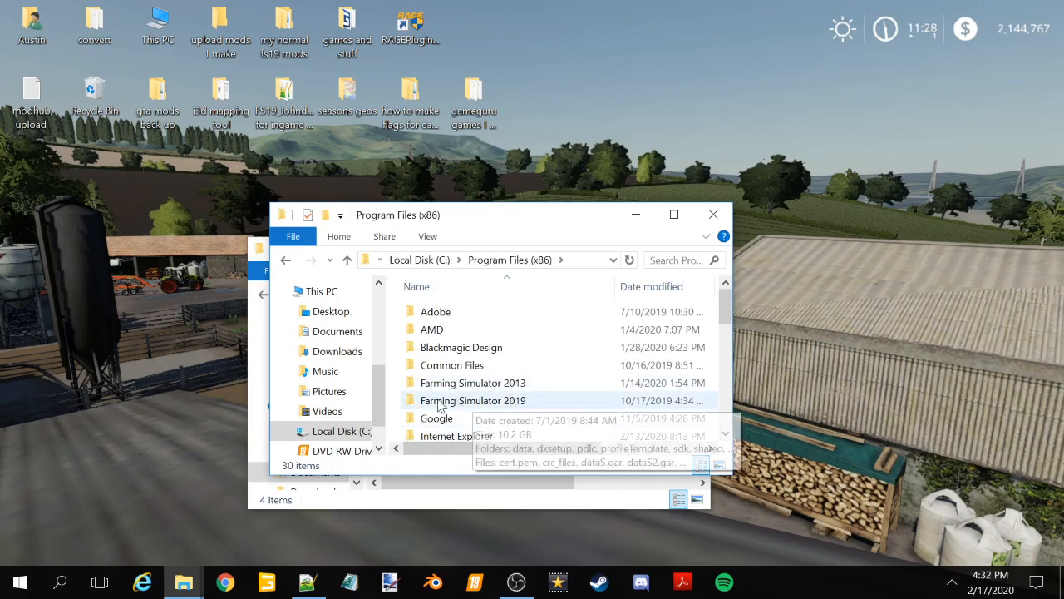
double_click(472, 399)
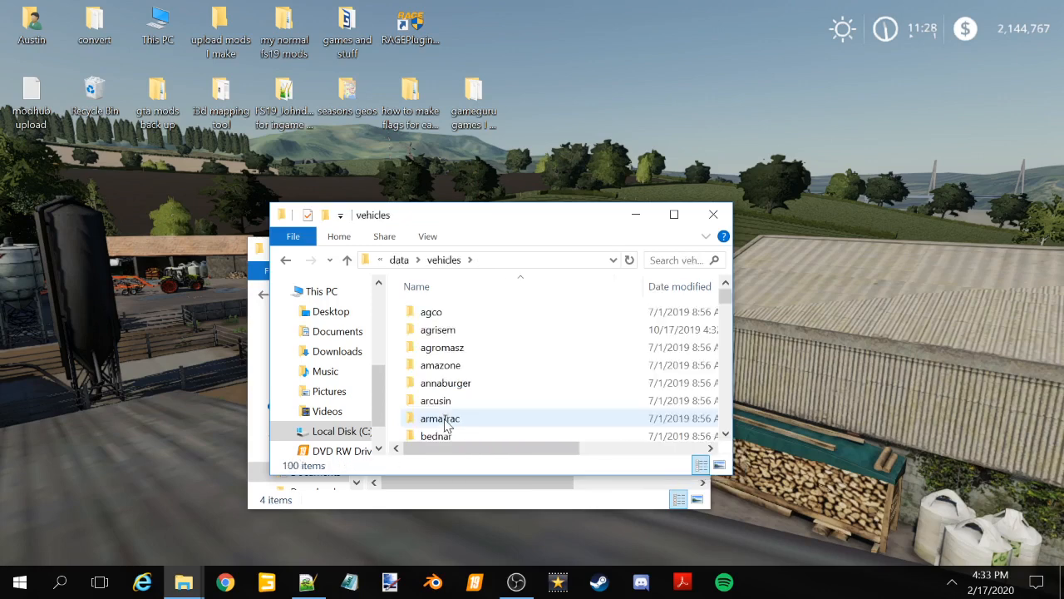
scroll(down, 3)
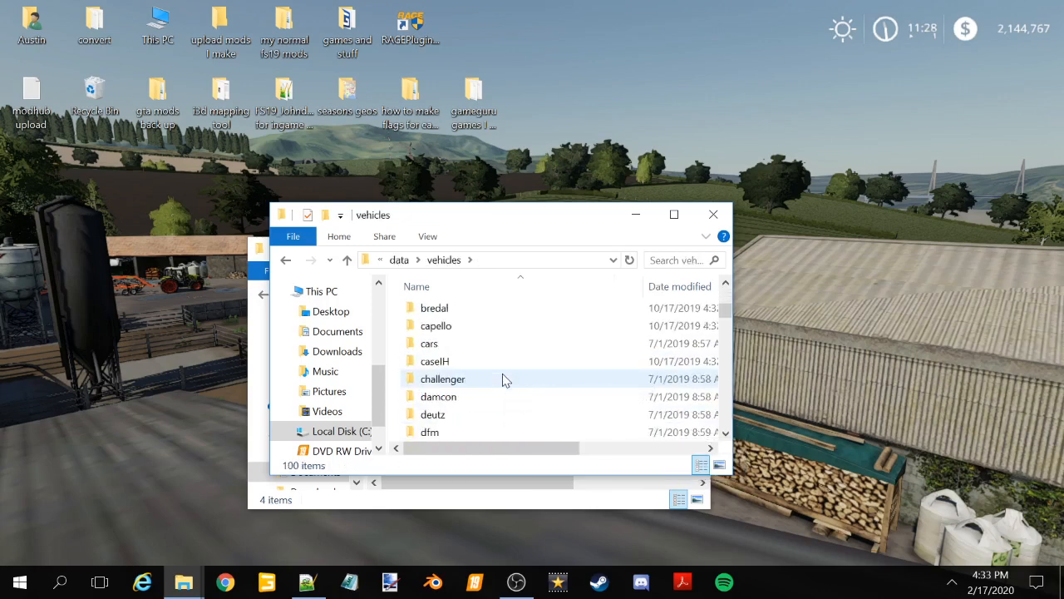
scroll(down, 3)
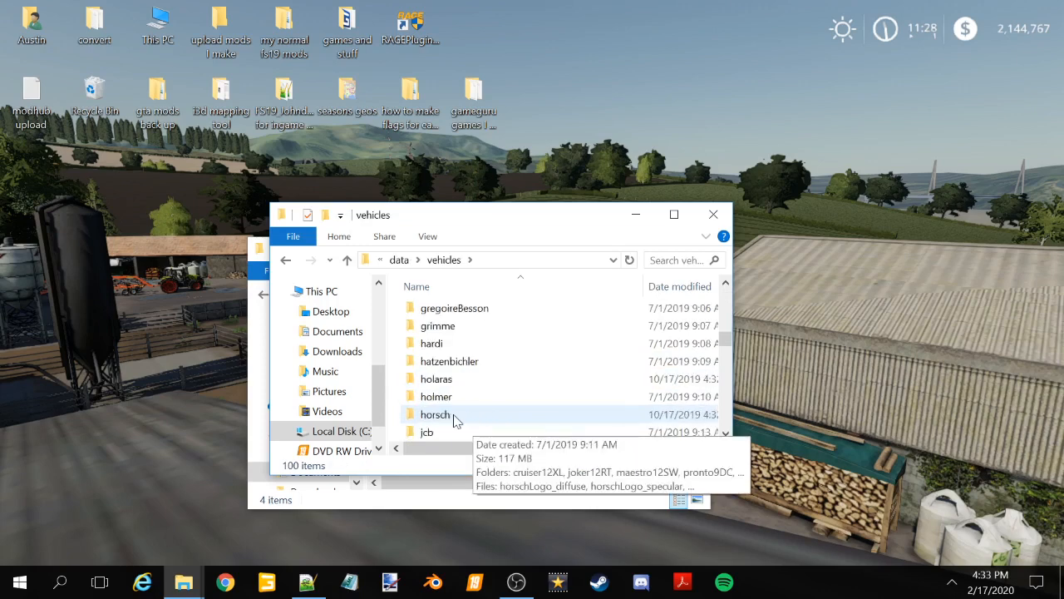
double_click(435, 414)
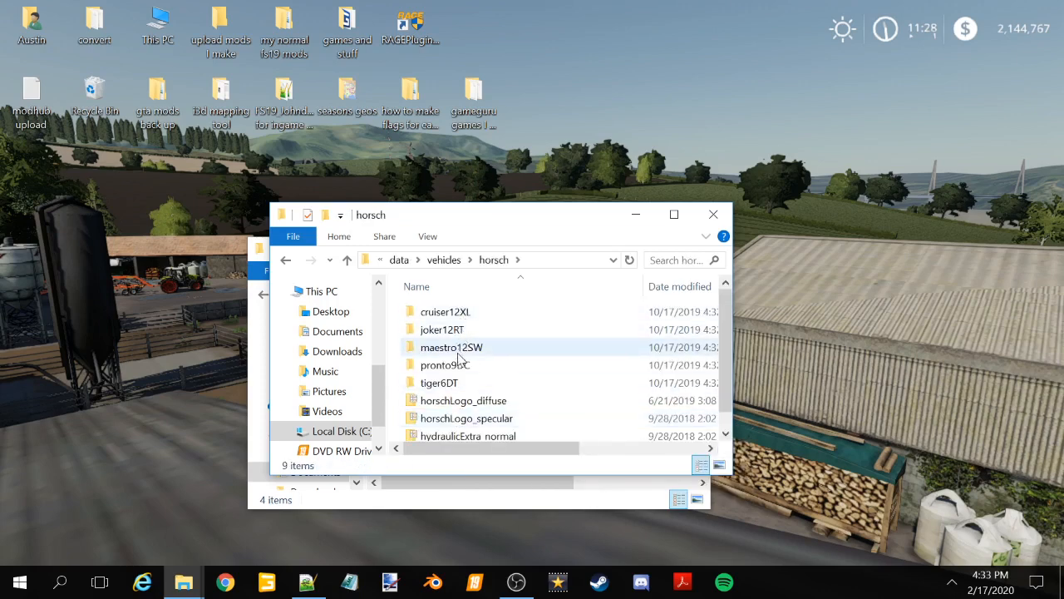
double_click(439, 383)
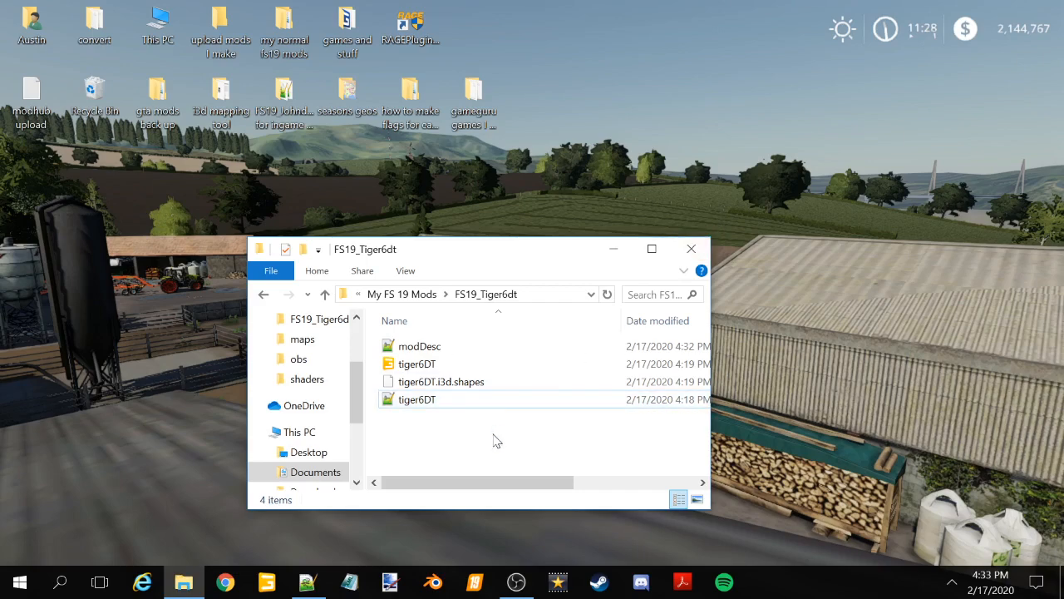
Set the store item to tiger6DT.xml and the icon filename to store_tiger6DT.dds
click(429, 362)
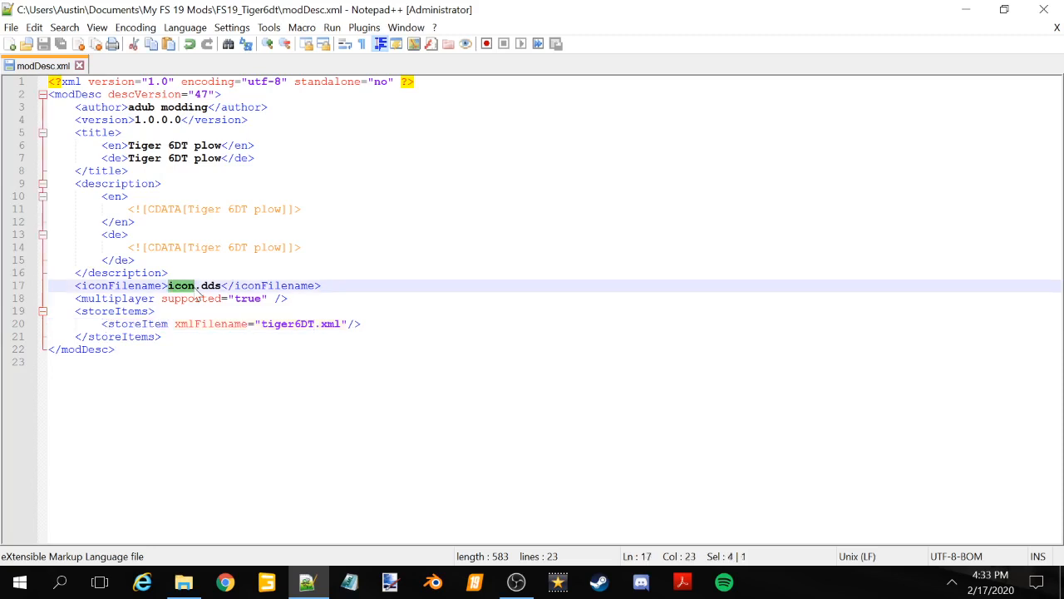
text(store_tiger6DT.png</image>)
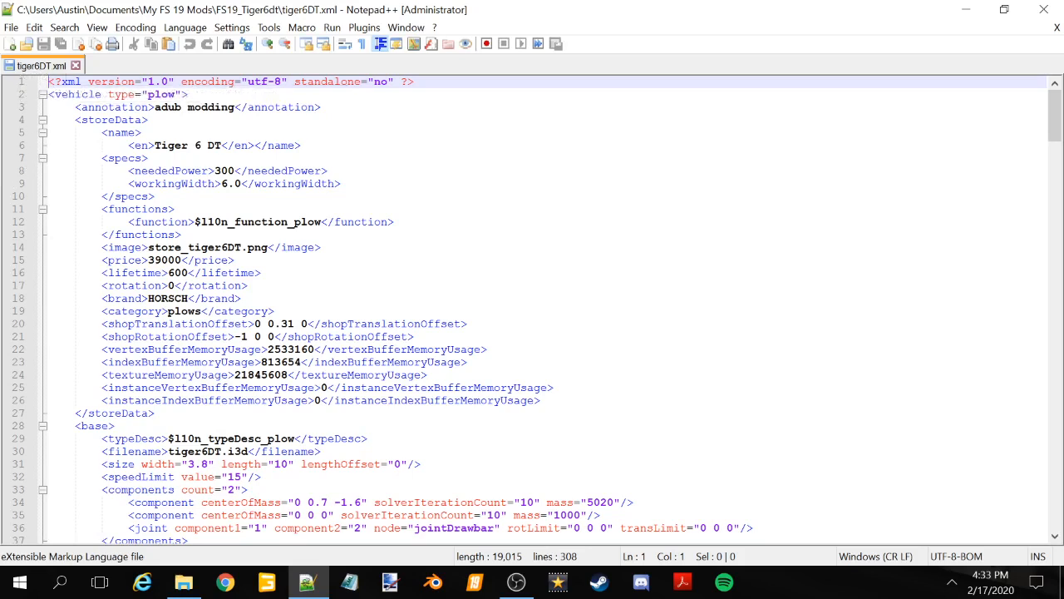
Change the store image extension from png to dds, giving store_tiger6DT.dds
double_click(195, 246)
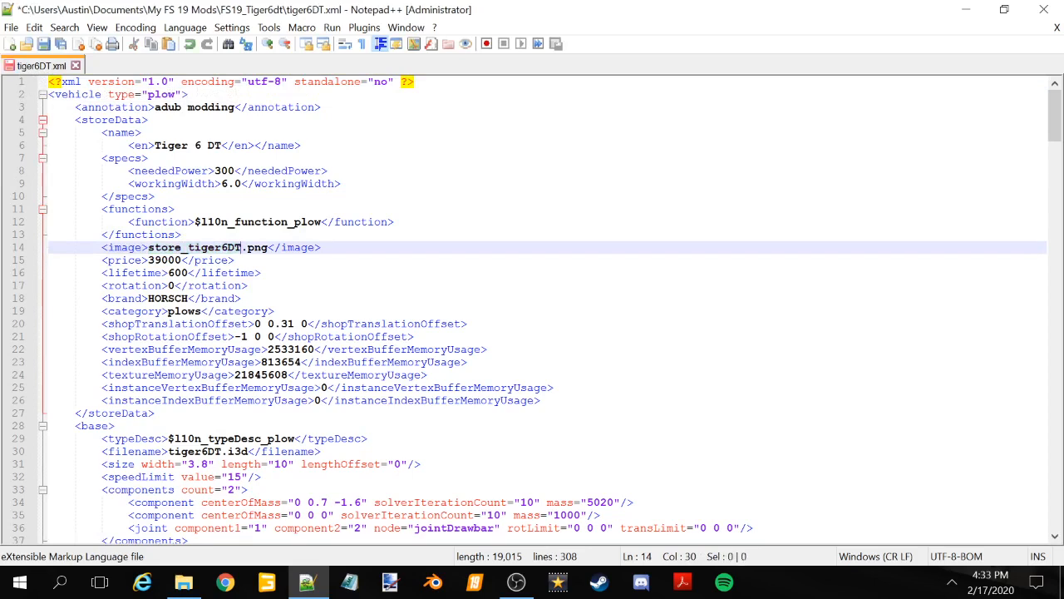
text(dds)
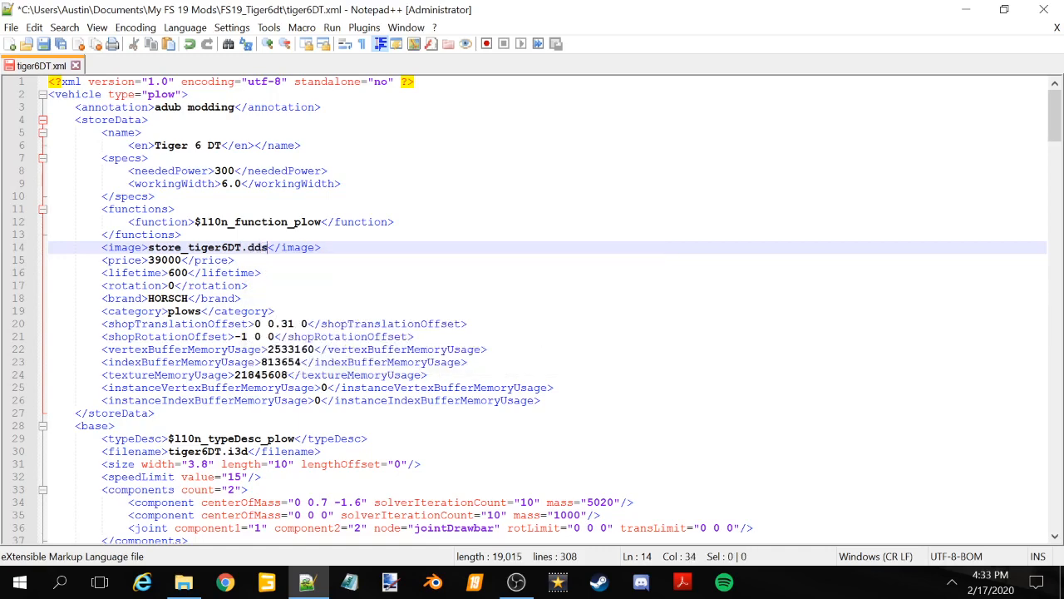